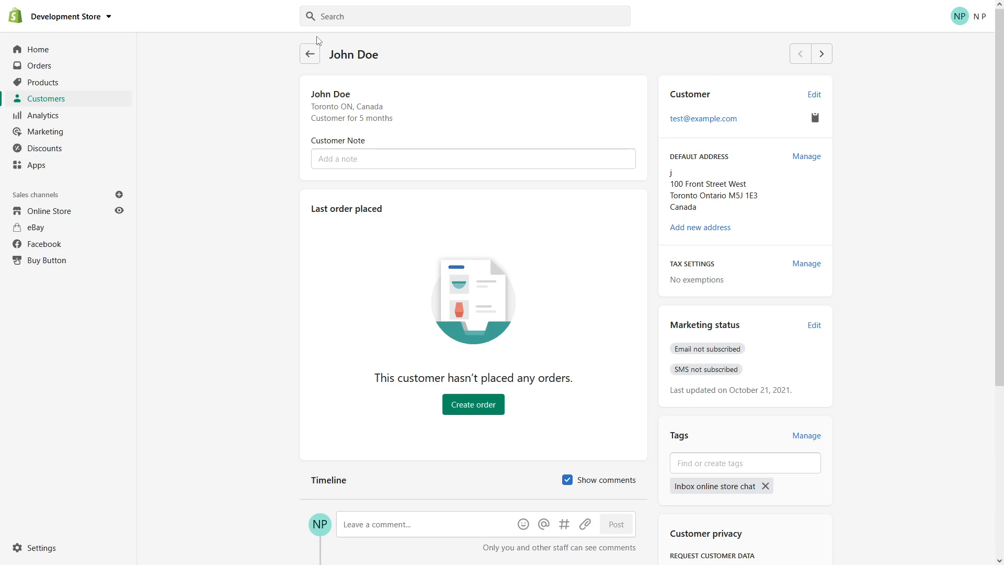
pyautogui.moveTo(558, 104)
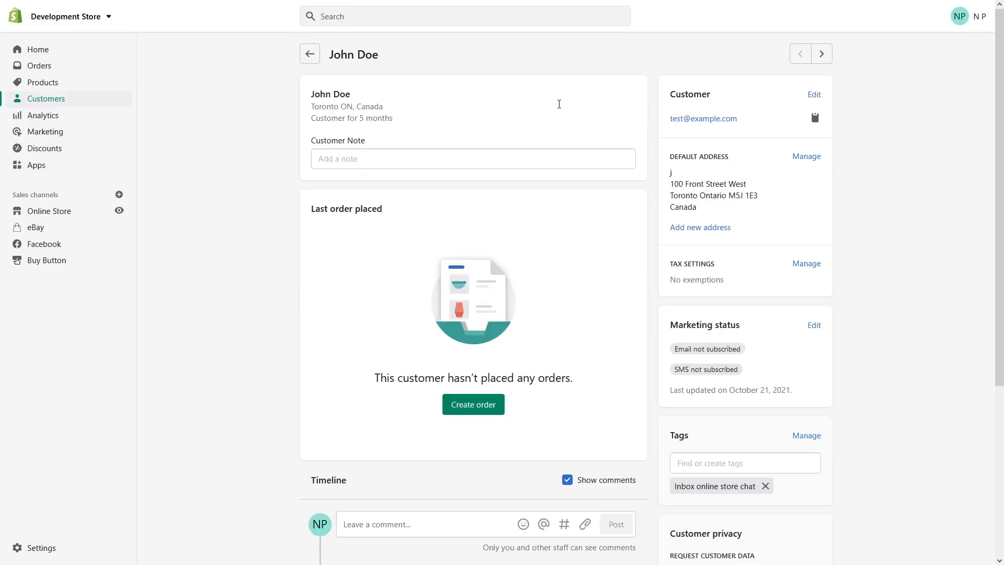
pyautogui.moveTo(292, 279)
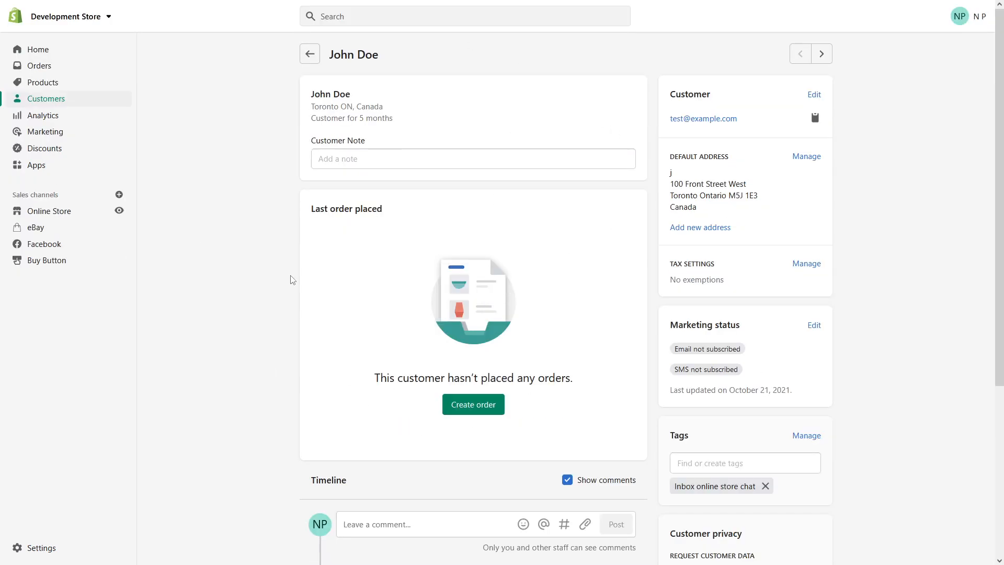
pyautogui.moveTo(208, 397)
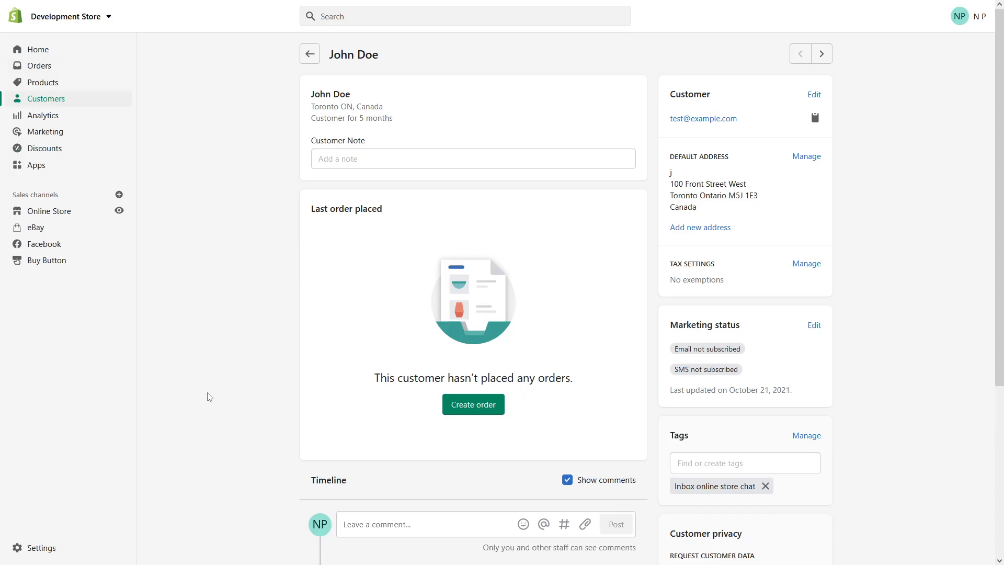
# - Go to Settings > Metafields > Customers to view the empty definitions list
pyautogui.click(40, 547)
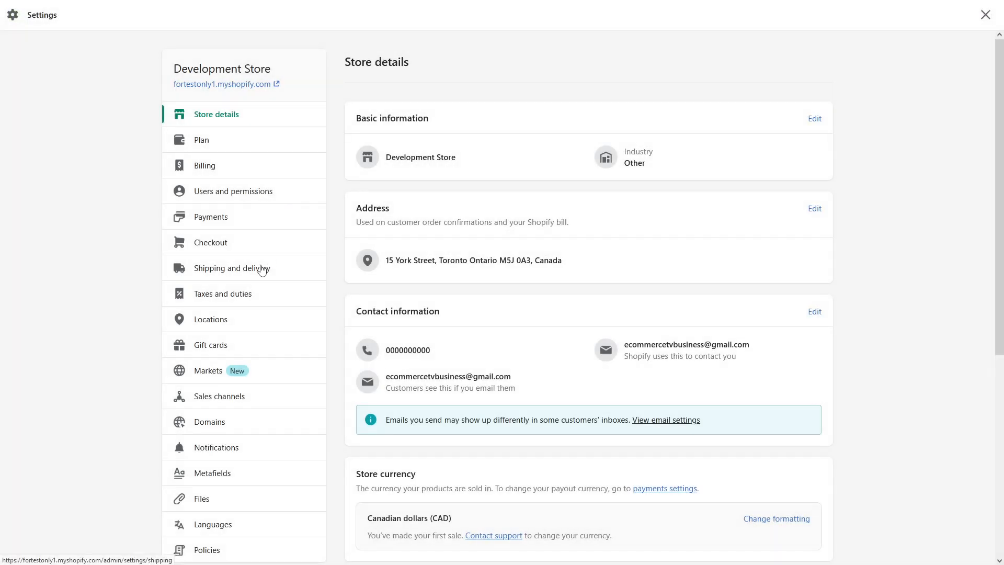
pyautogui.scroll(-3)
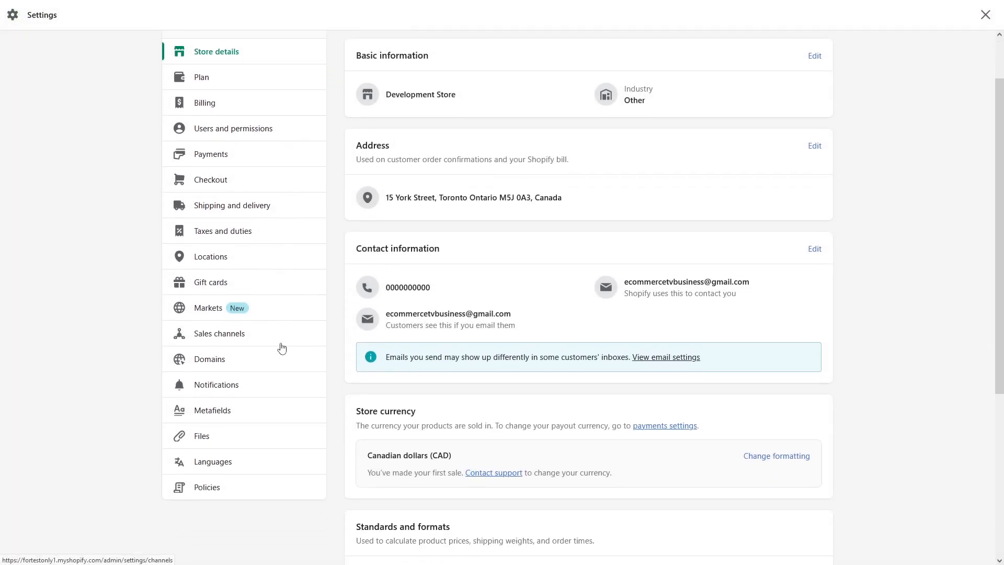
pyautogui.click(212, 410)
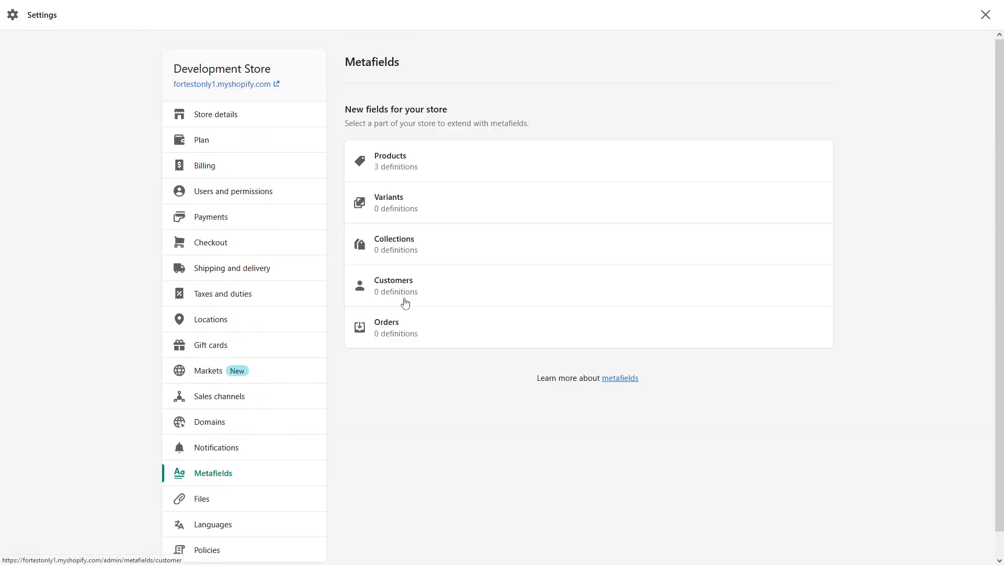
pyautogui.moveTo(436, 292)
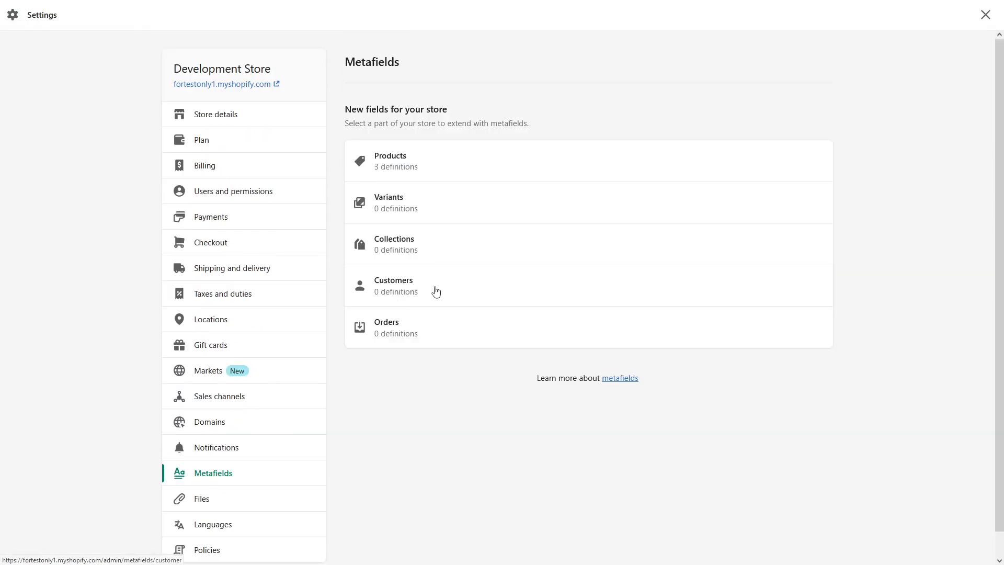
pyautogui.click(394, 285)
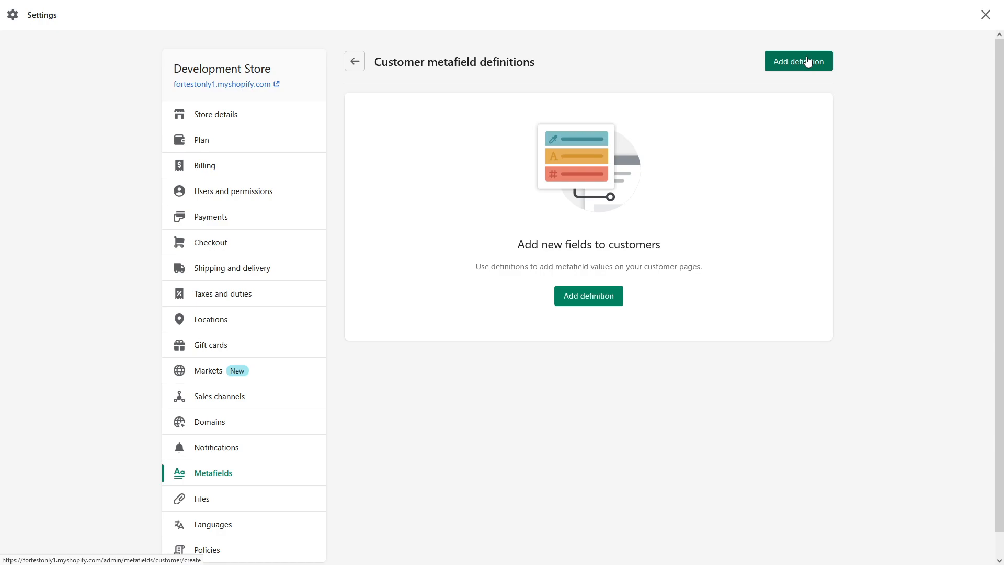
# - Add and save a customer metafield definition 'Birthdate1' with the Date content type
pyautogui.click(798, 60)
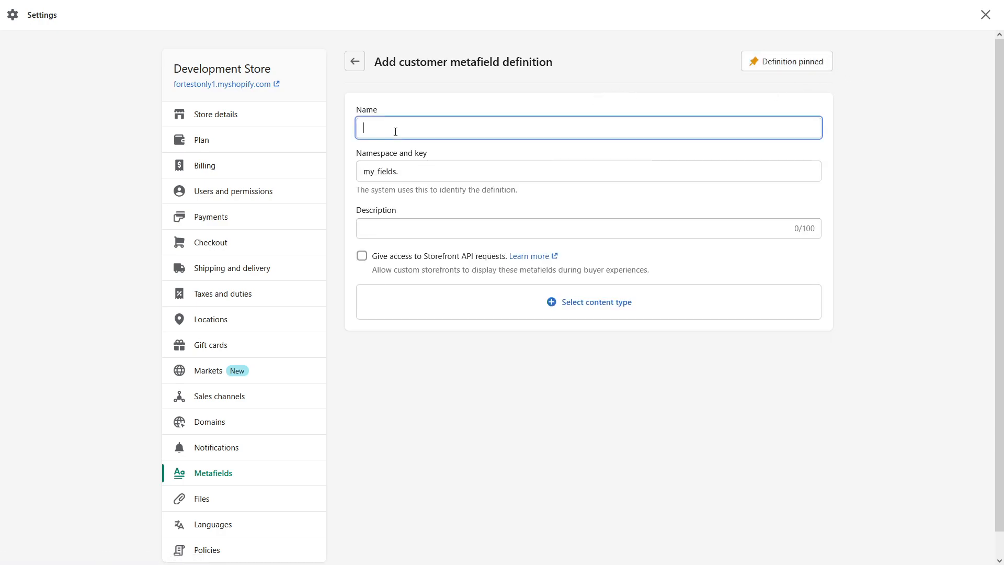
pyautogui.write('Bi')
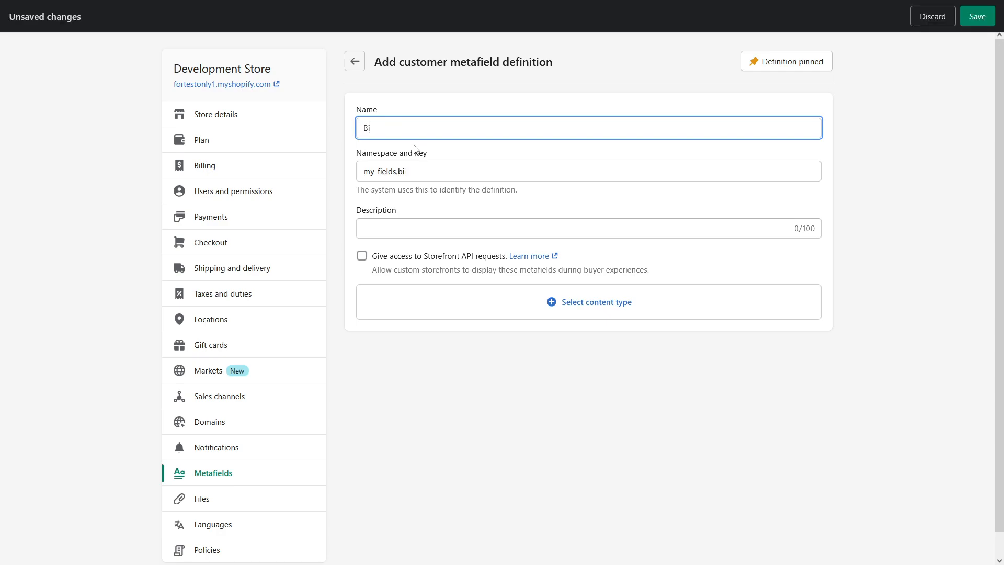
pyautogui.write('rthdate')
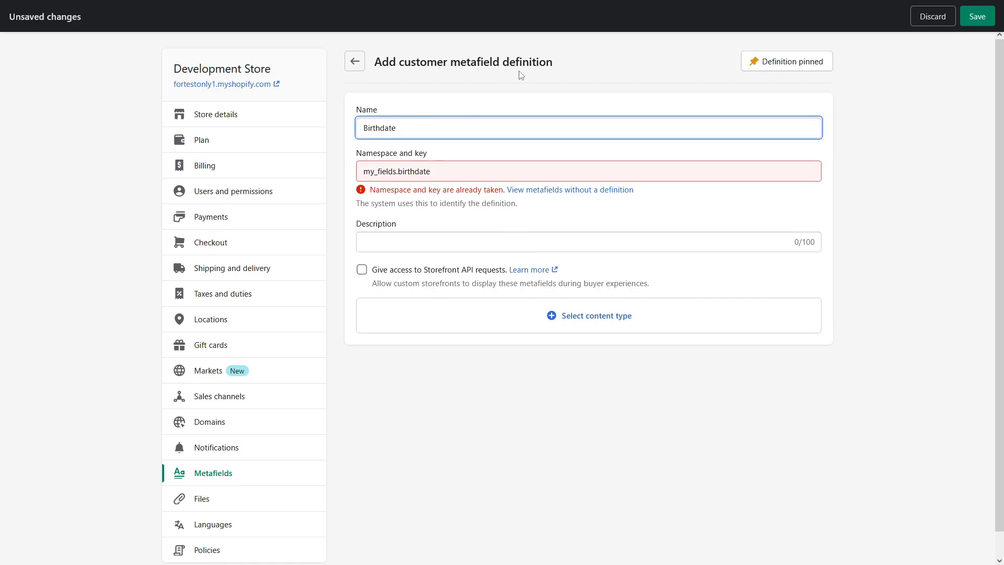
pyautogui.write('1')
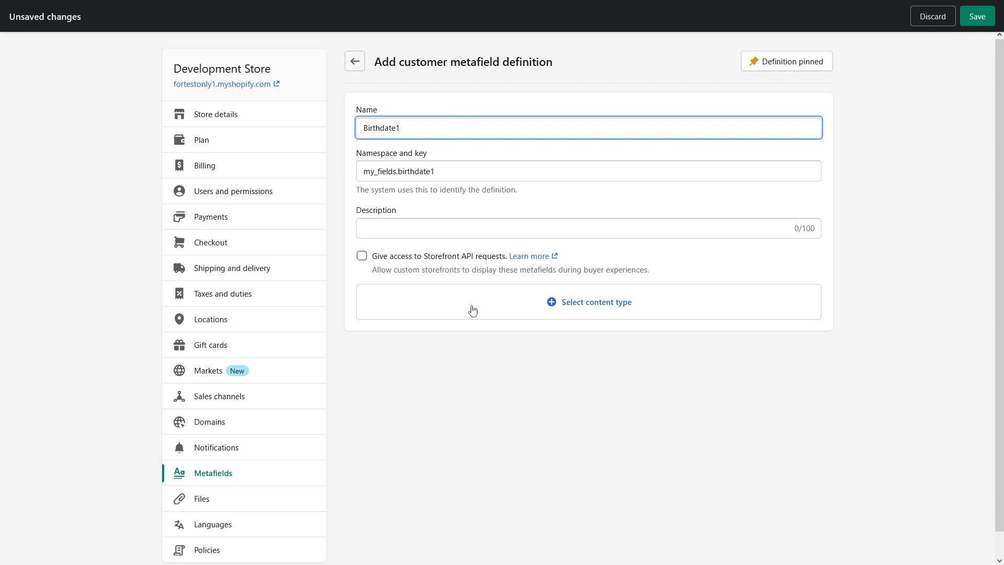
pyautogui.moveTo(453, 276)
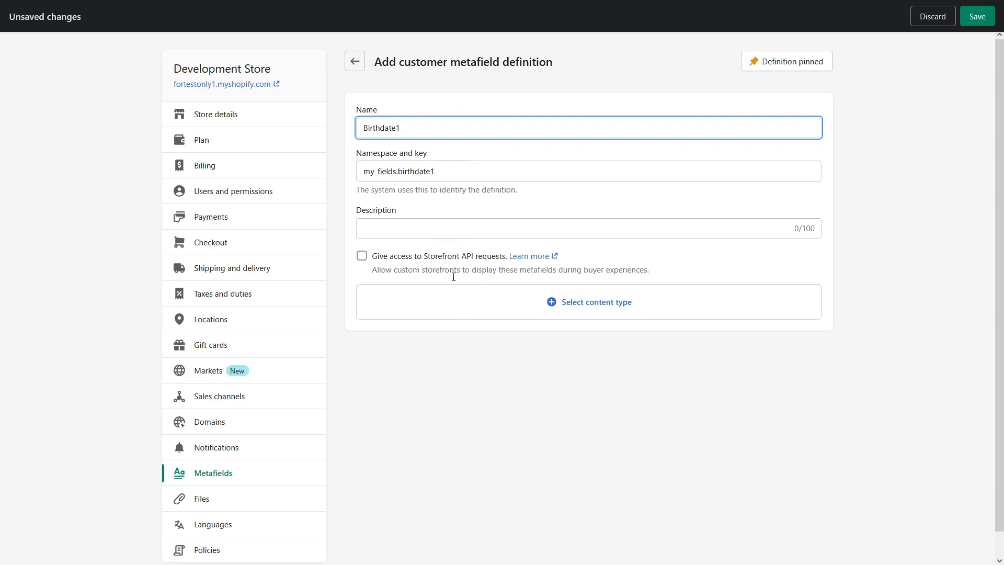
pyautogui.click(588, 302)
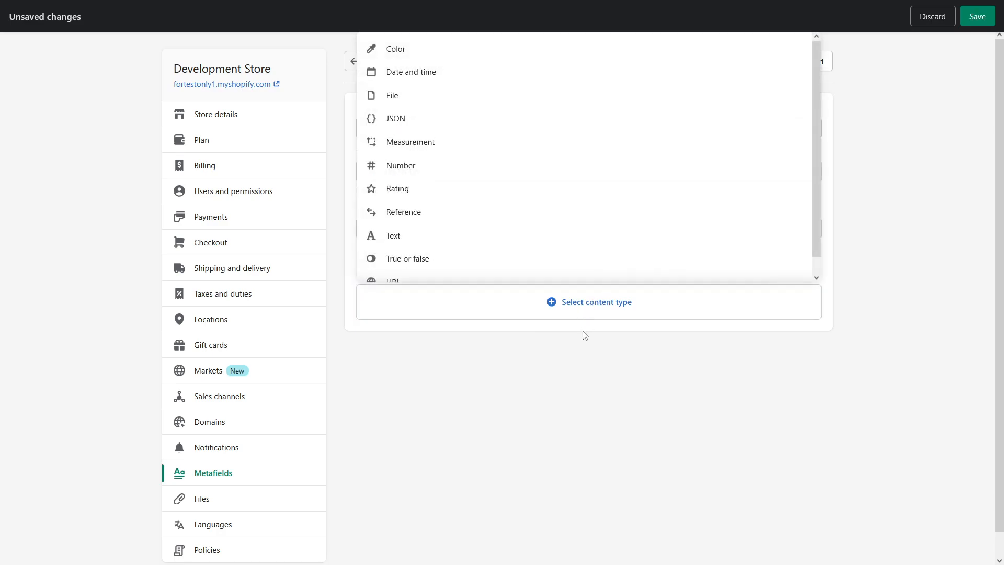
pyautogui.moveTo(552, 165)
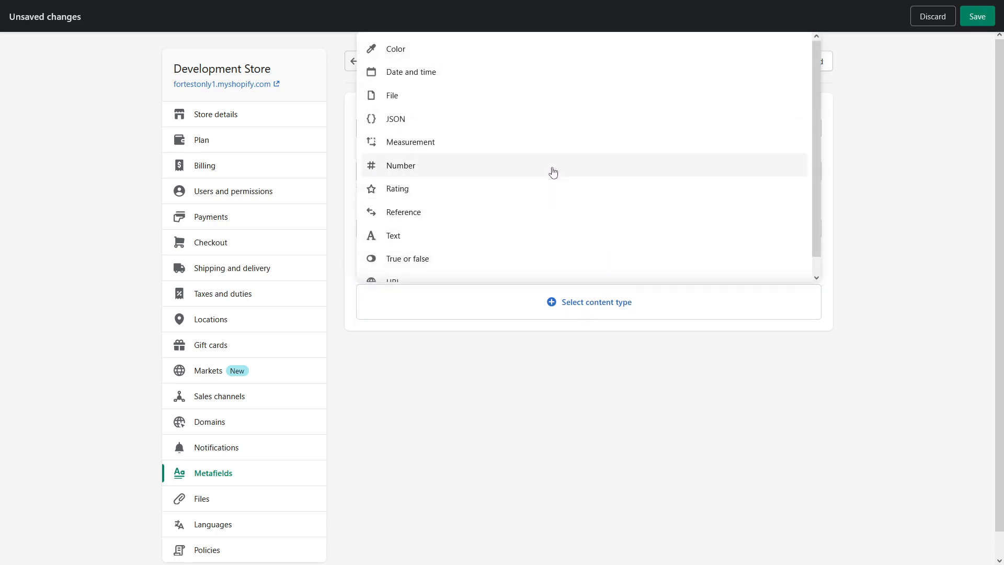
pyautogui.moveTo(480, 72)
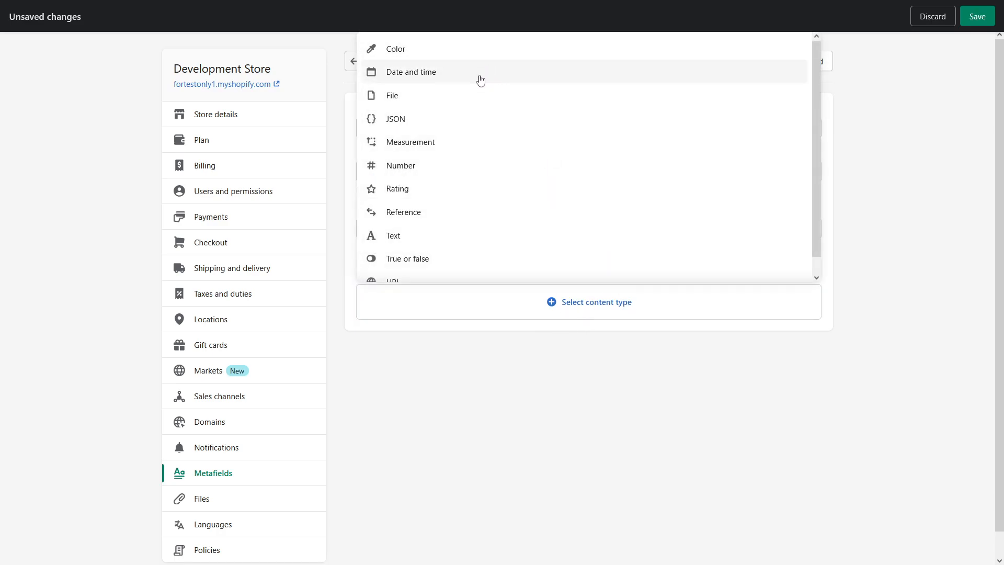
pyautogui.click(411, 72)
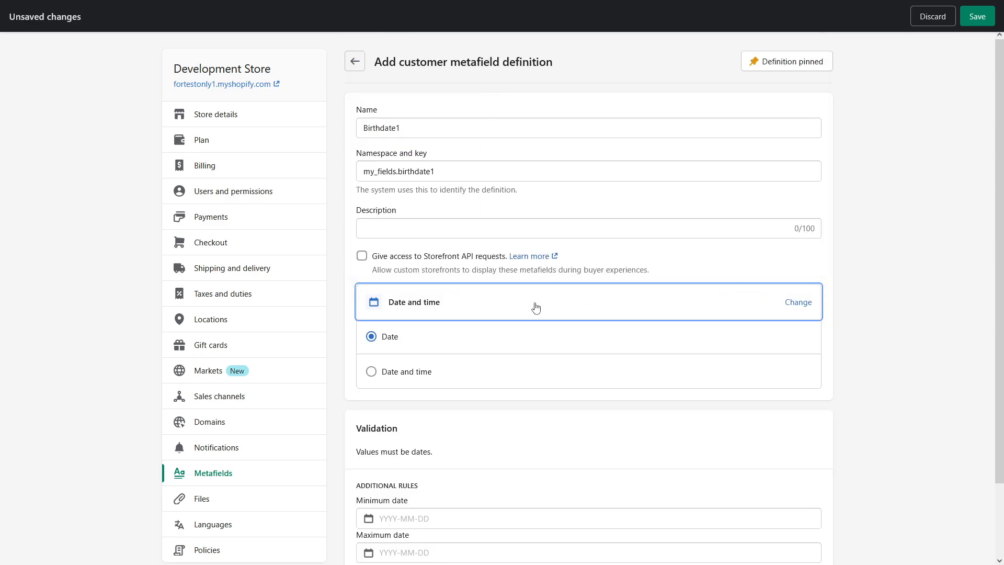
pyautogui.scroll(-3)
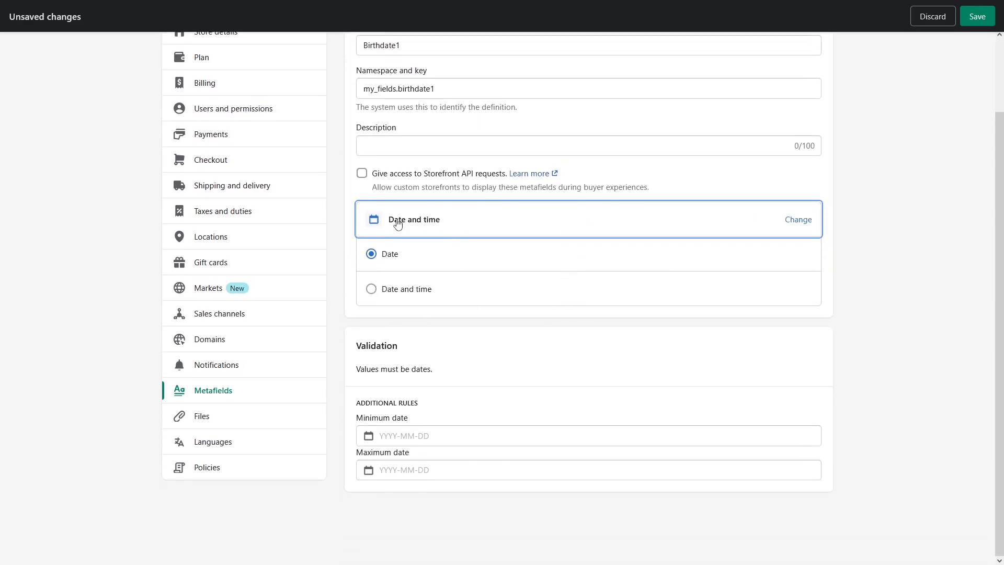
pyautogui.scroll(3)
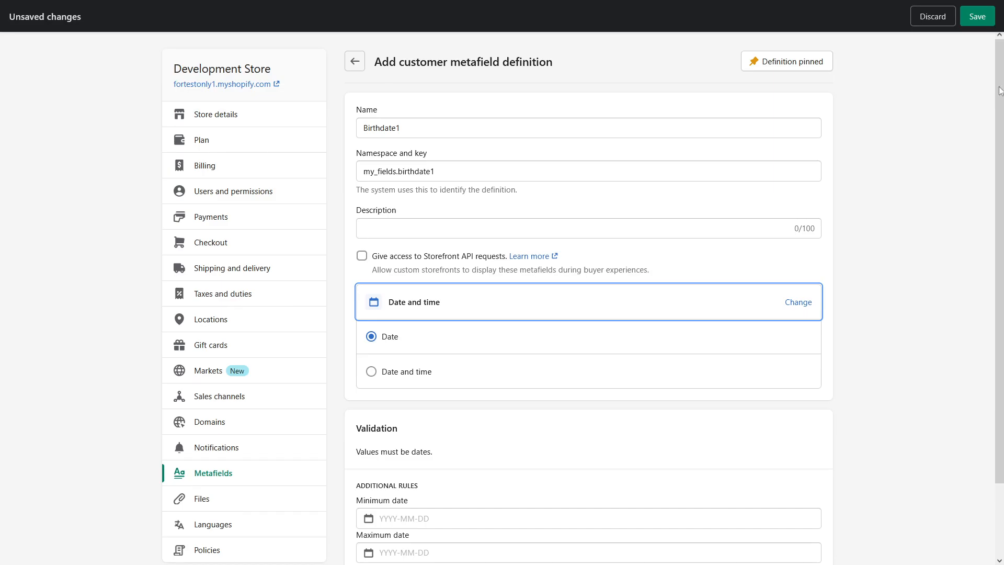
pyautogui.click(975, 16)
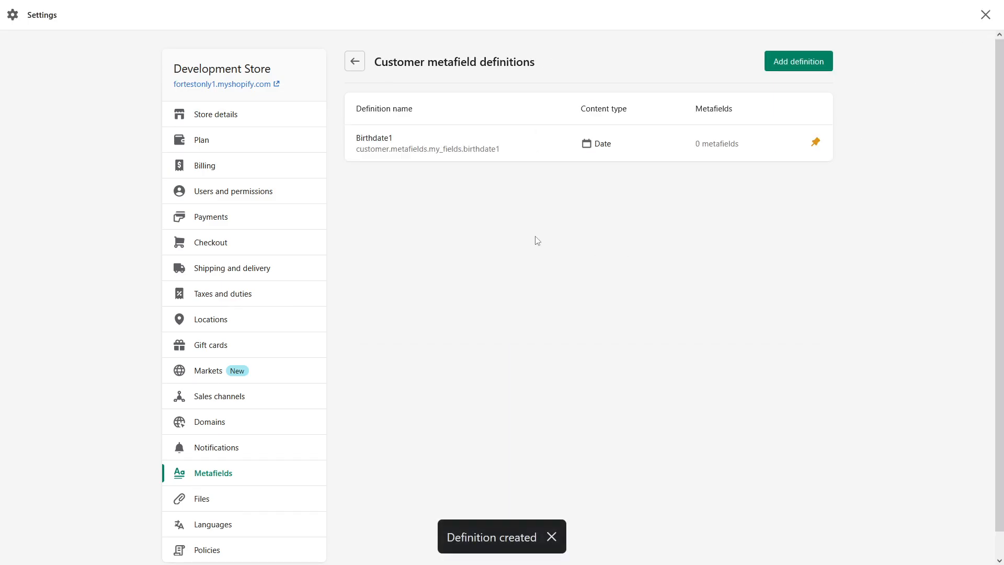
# - Add and save an 'Attachments' definition with File content type accepting all file types
pyautogui.click(797, 61)
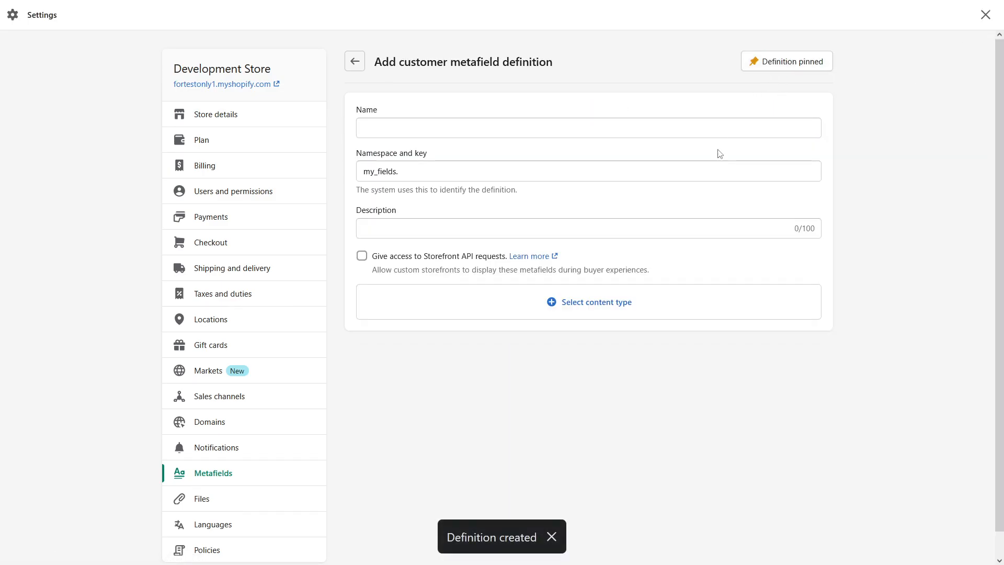
pyautogui.moveTo(591, 108)
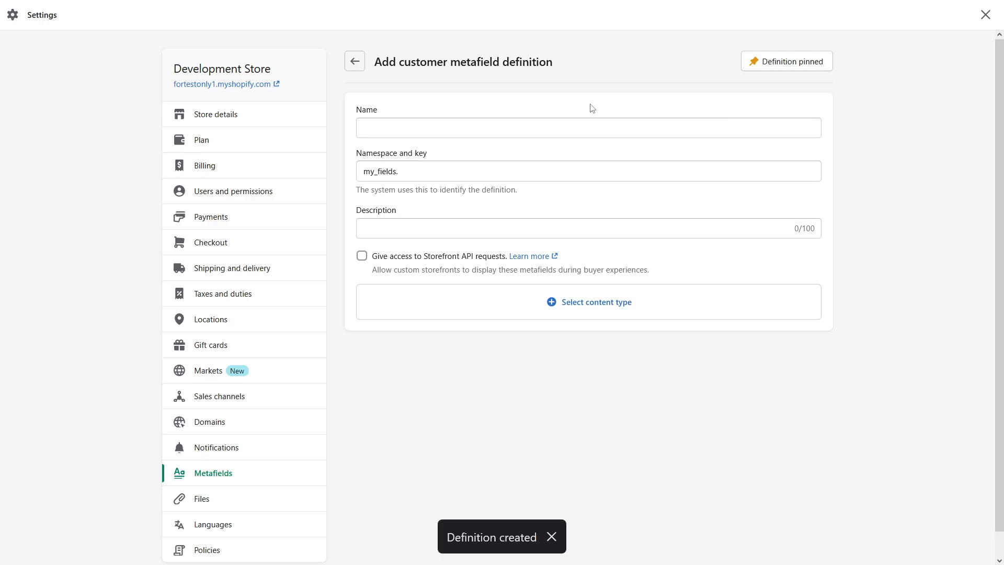
pyautogui.moveTo(643, 71)
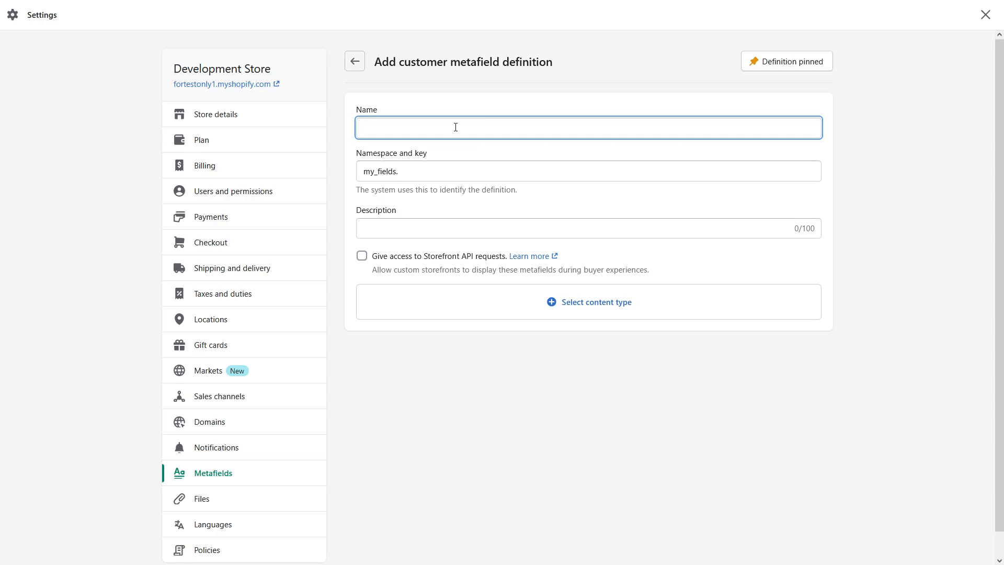
pyautogui.write('Attachments')
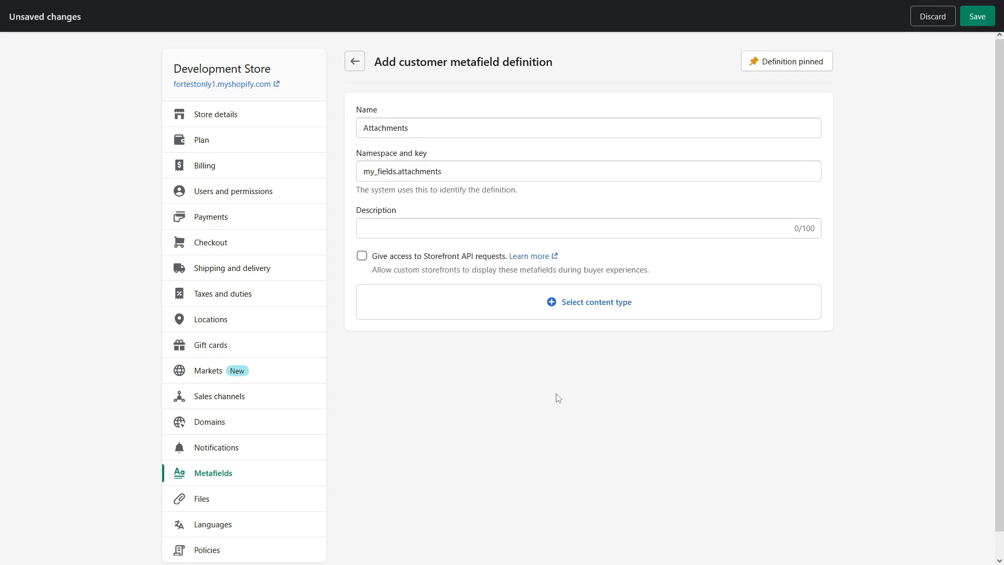
pyautogui.click(587, 302)
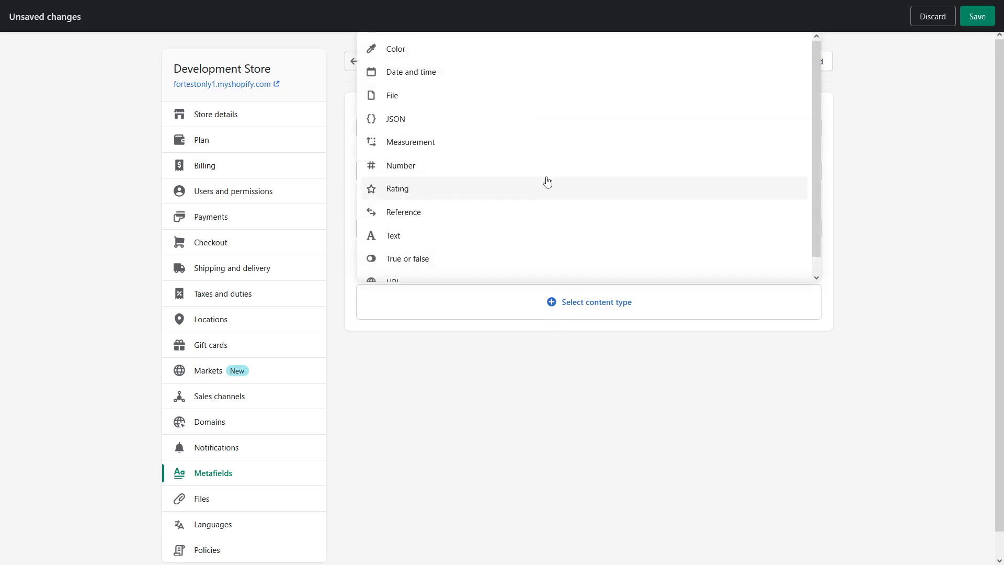
pyautogui.scroll(3)
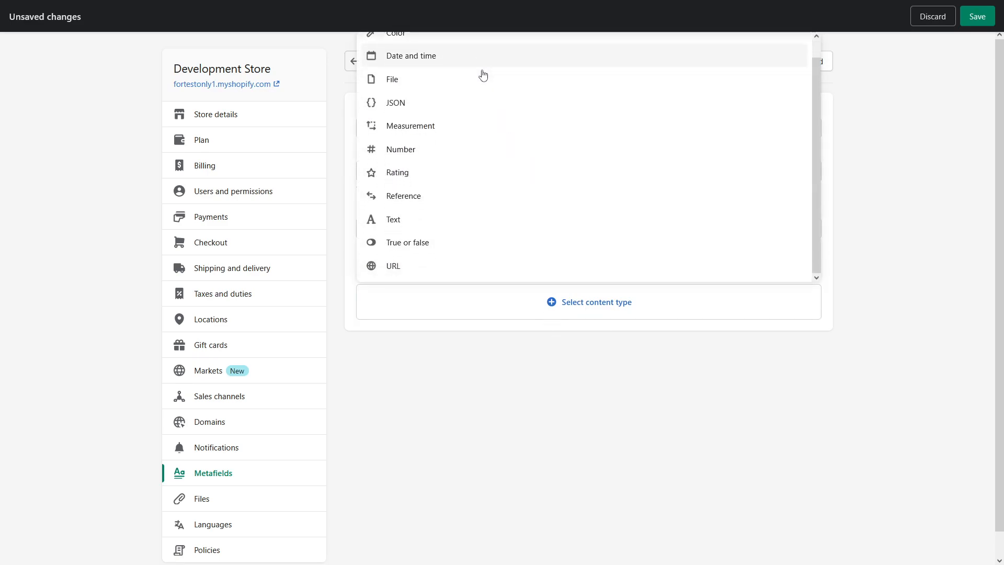
pyautogui.moveTo(446, 79)
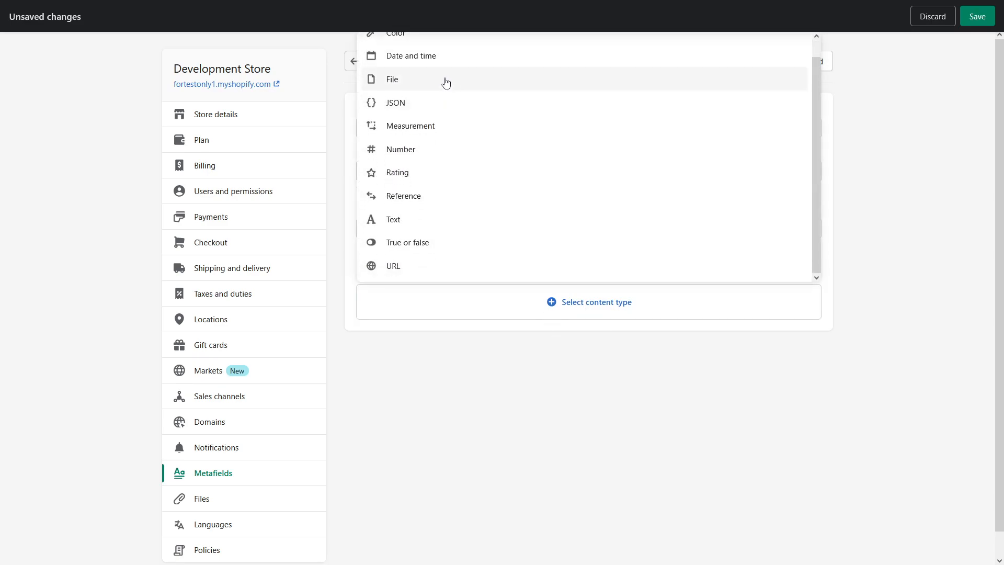
pyautogui.click(391, 80)
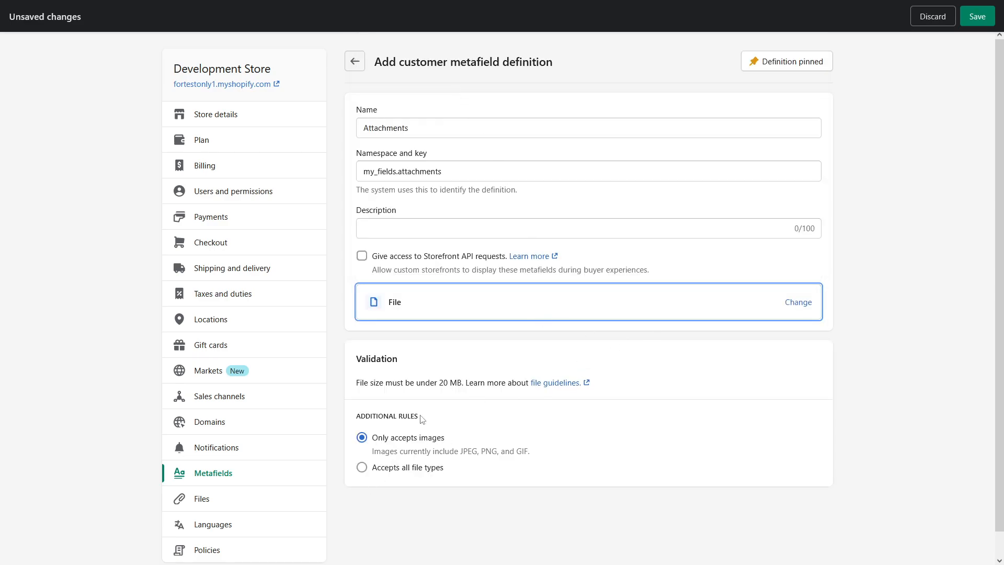
pyautogui.moveTo(441, 433)
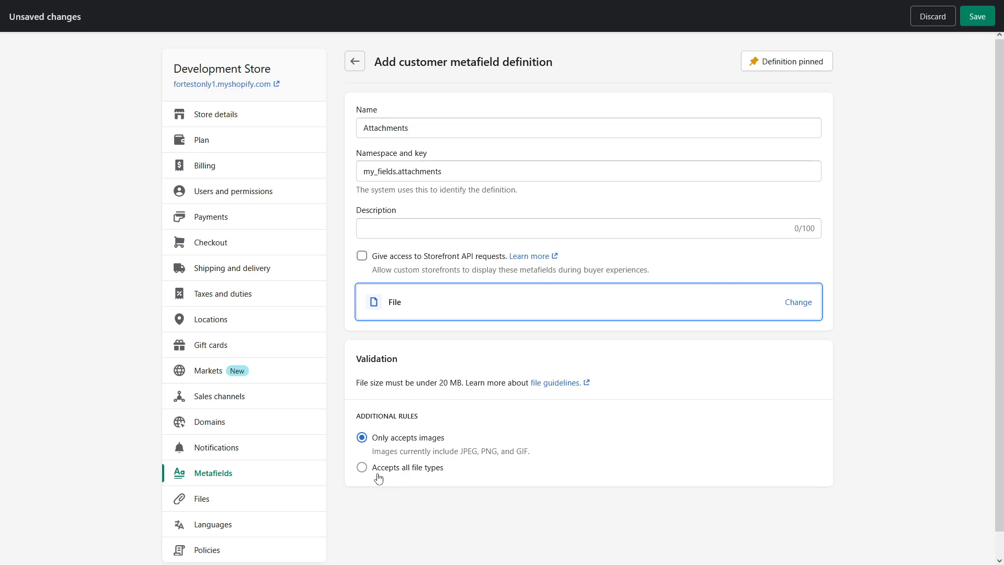
pyautogui.click(362, 468)
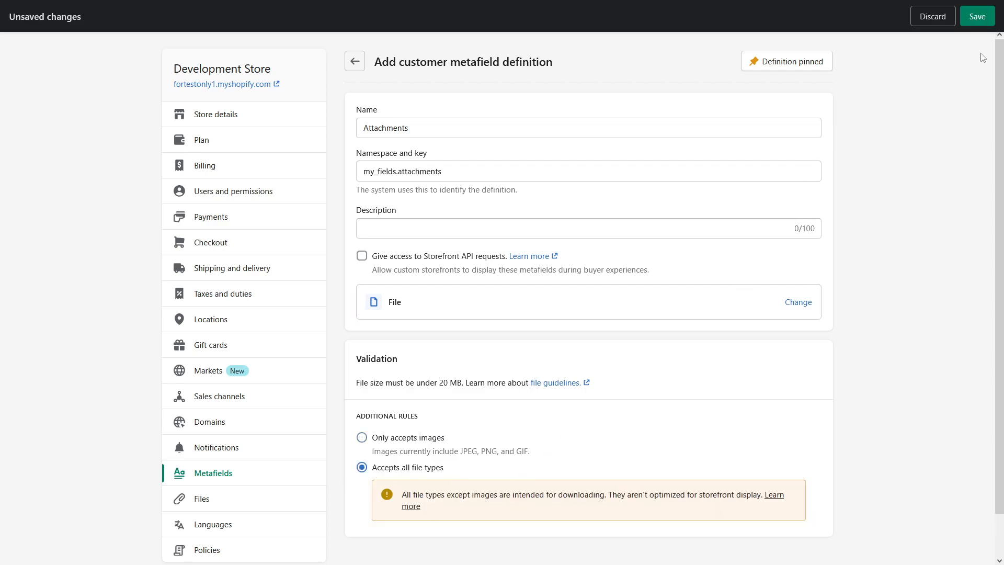
pyautogui.click(976, 15)
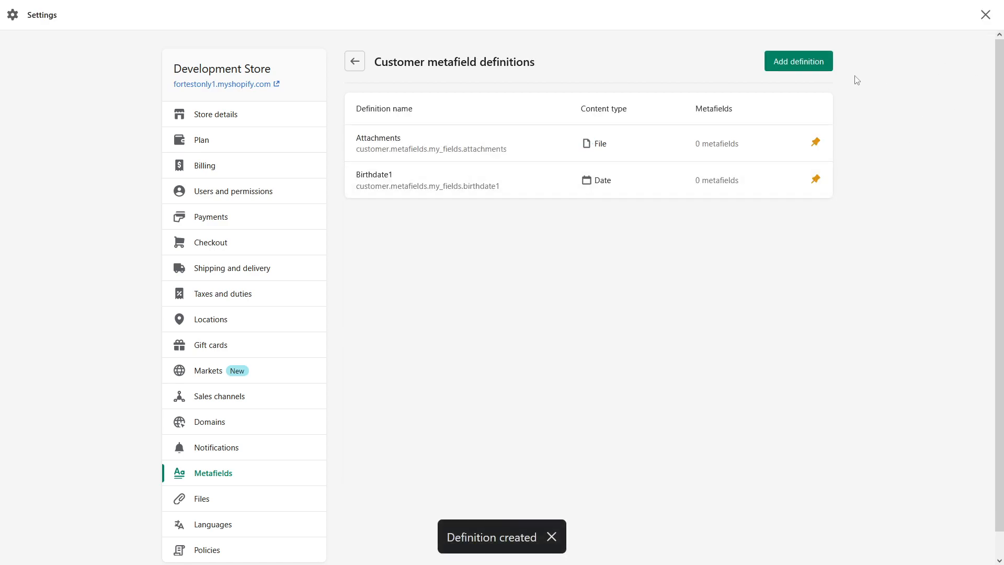
pyautogui.moveTo(802, 45)
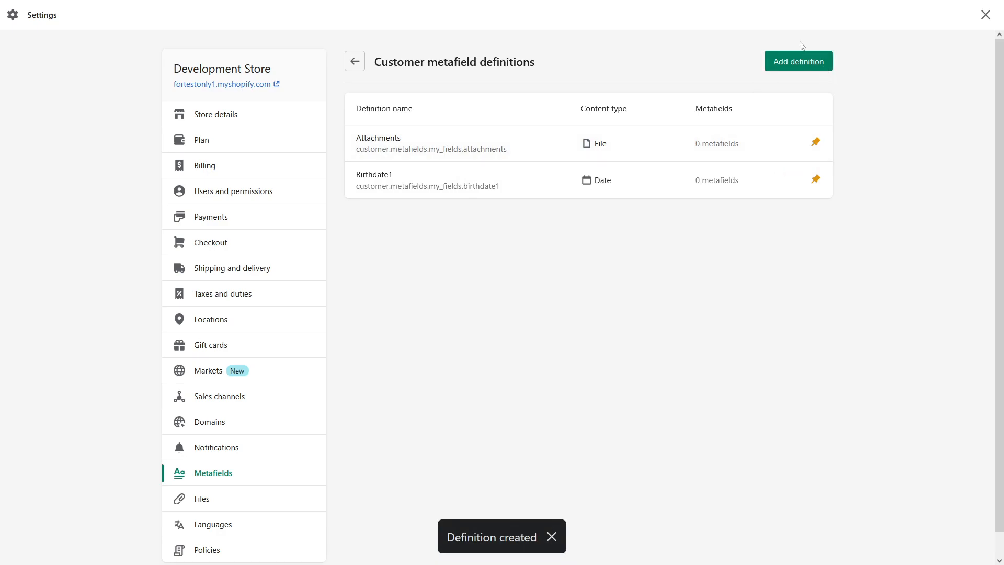
pyautogui.moveTo(822, 83)
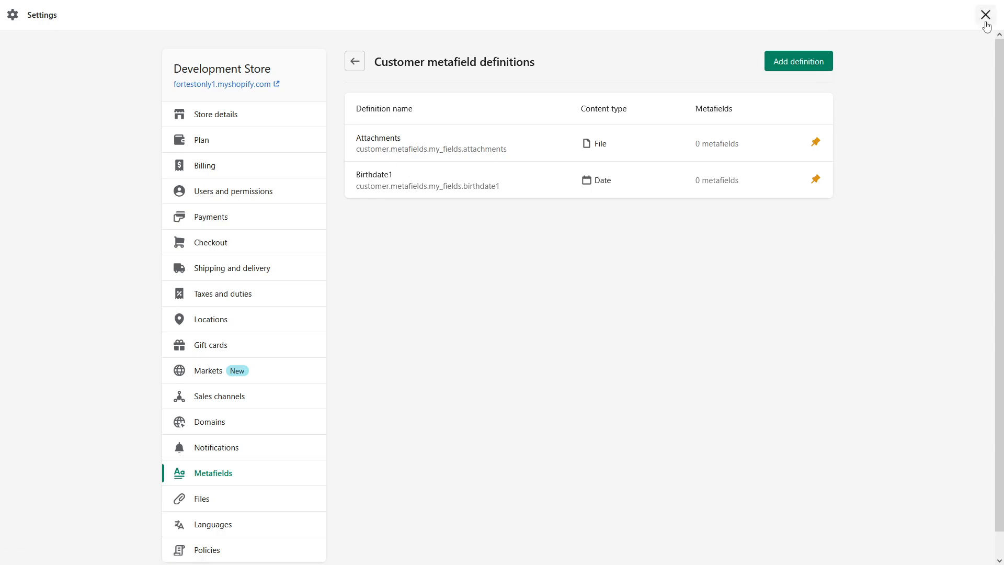
pyautogui.moveTo(744, 137)
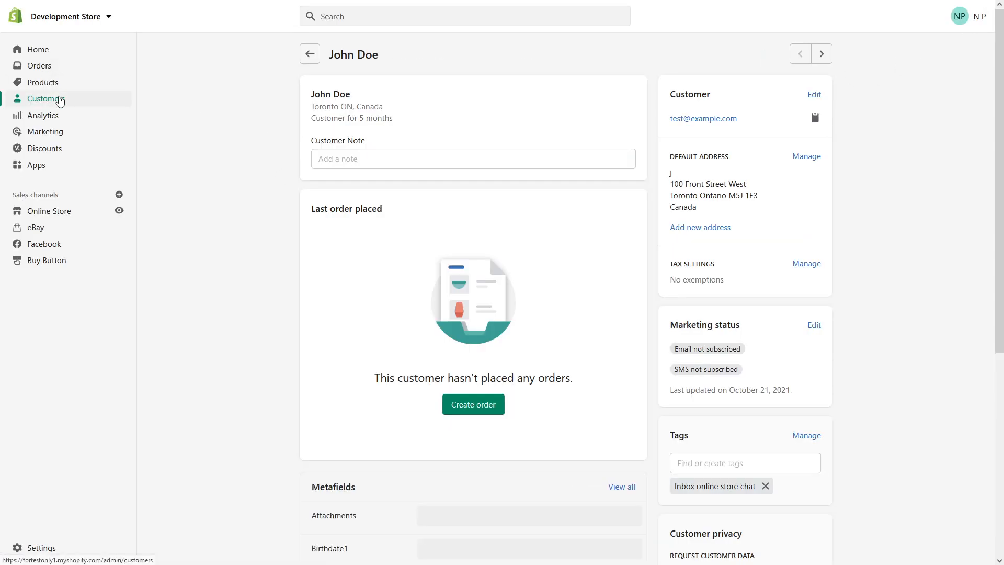
pyautogui.click(44, 98)
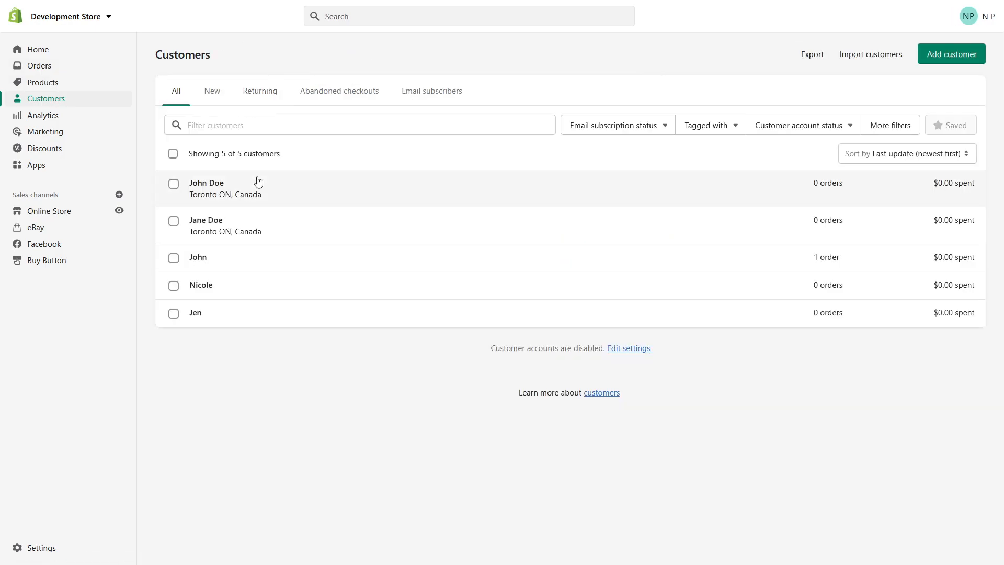
pyautogui.click(206, 183)
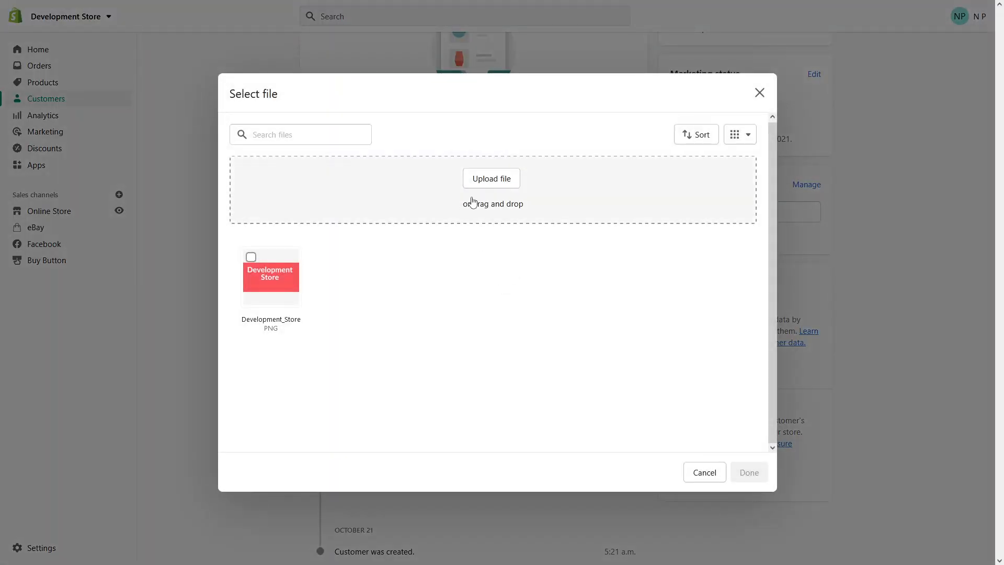
pyautogui.moveTo(533, 185)
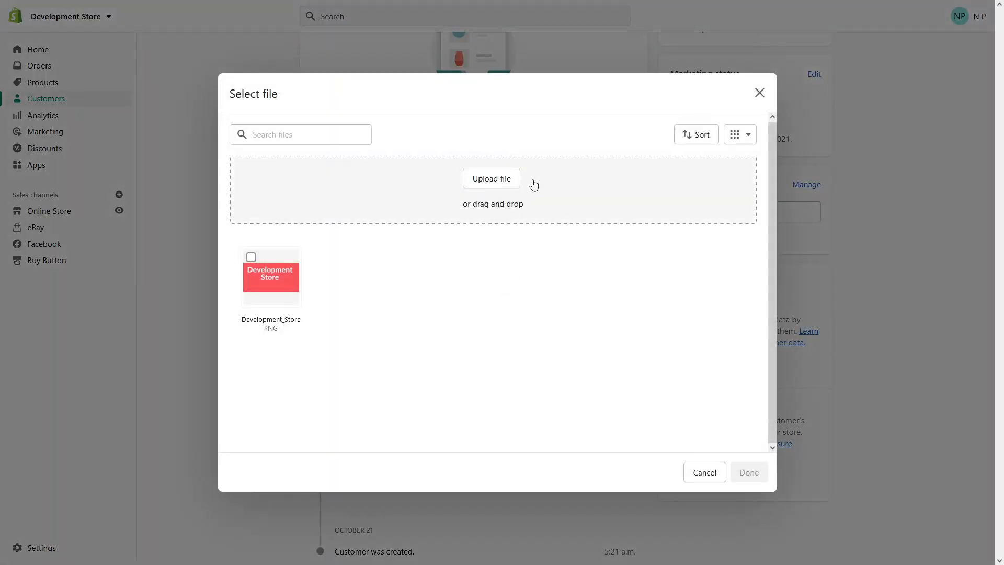
pyautogui.click(703, 472)
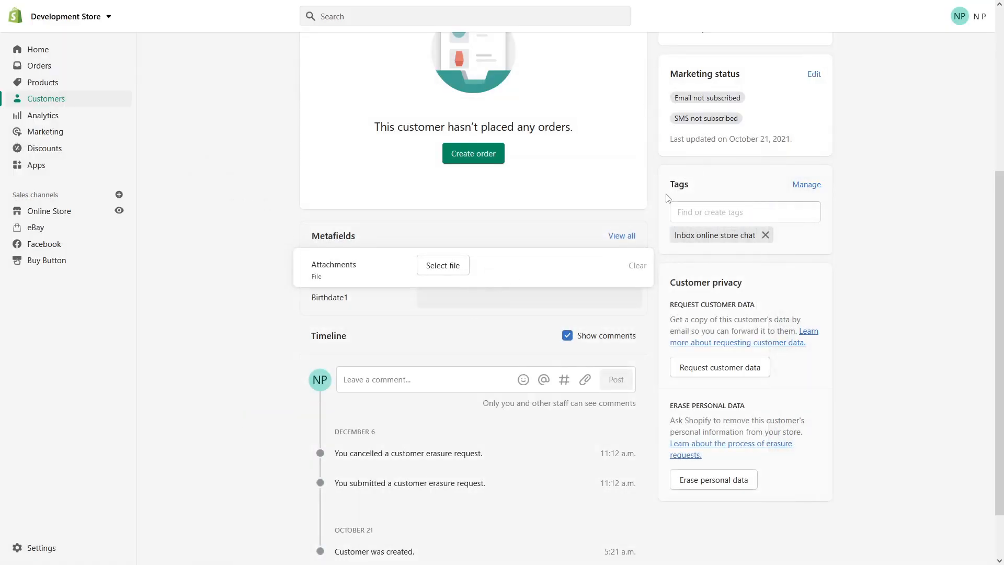
# - Pick March 16, 2022 as John Doe's Birthdate1 value and save the customer
pyautogui.click(518, 297)
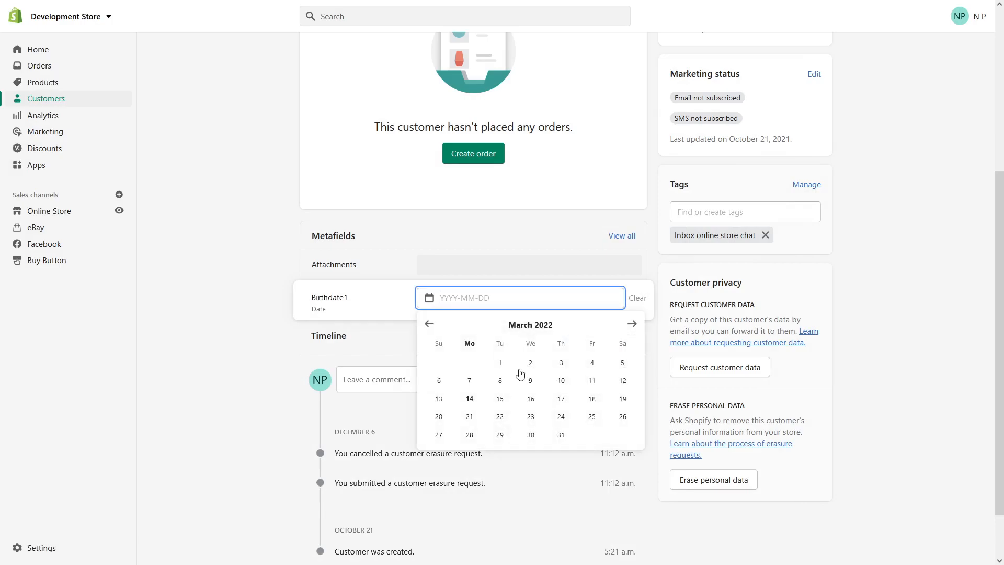
pyautogui.click(530, 399)
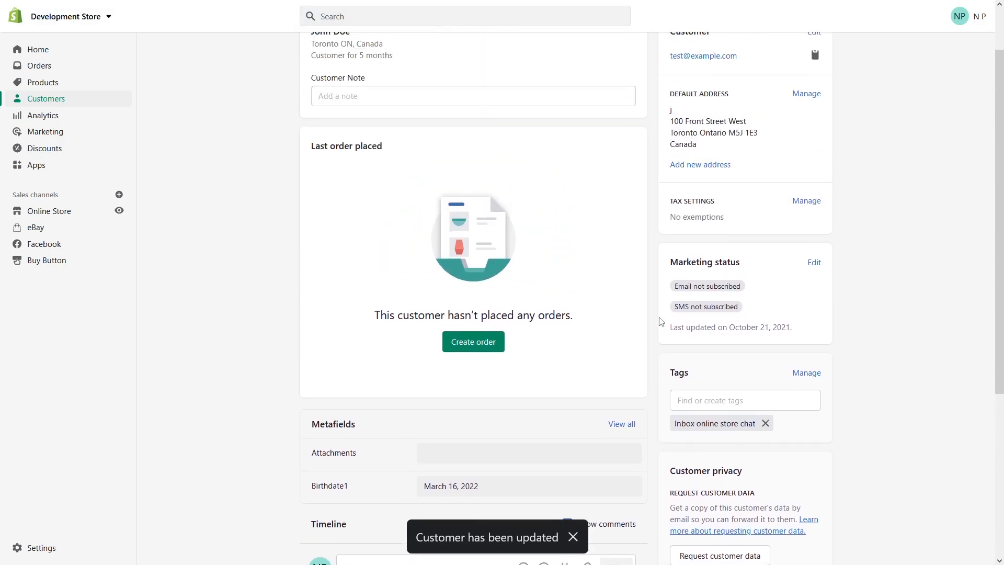
pyautogui.scroll(3)
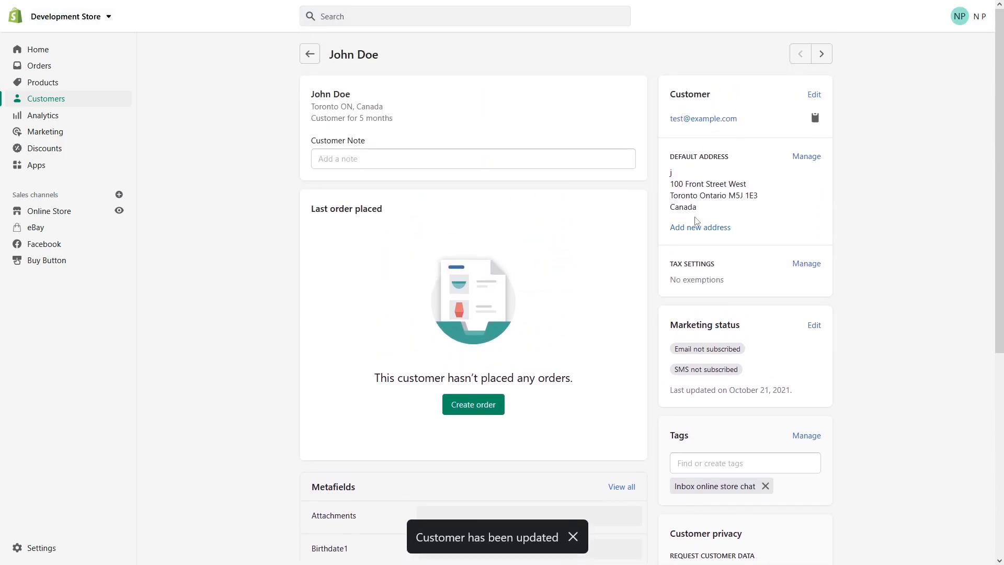
pyautogui.click(571, 537)
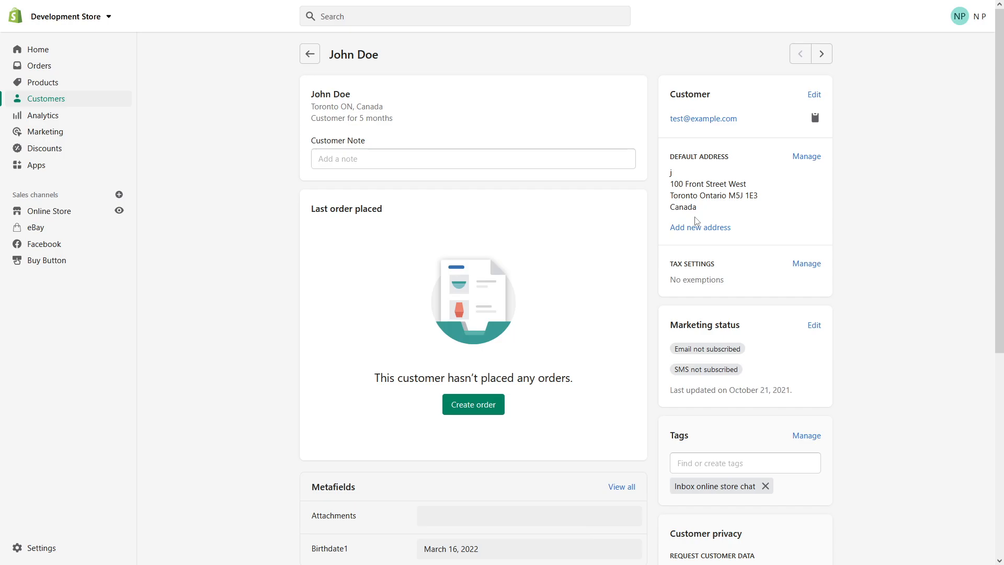